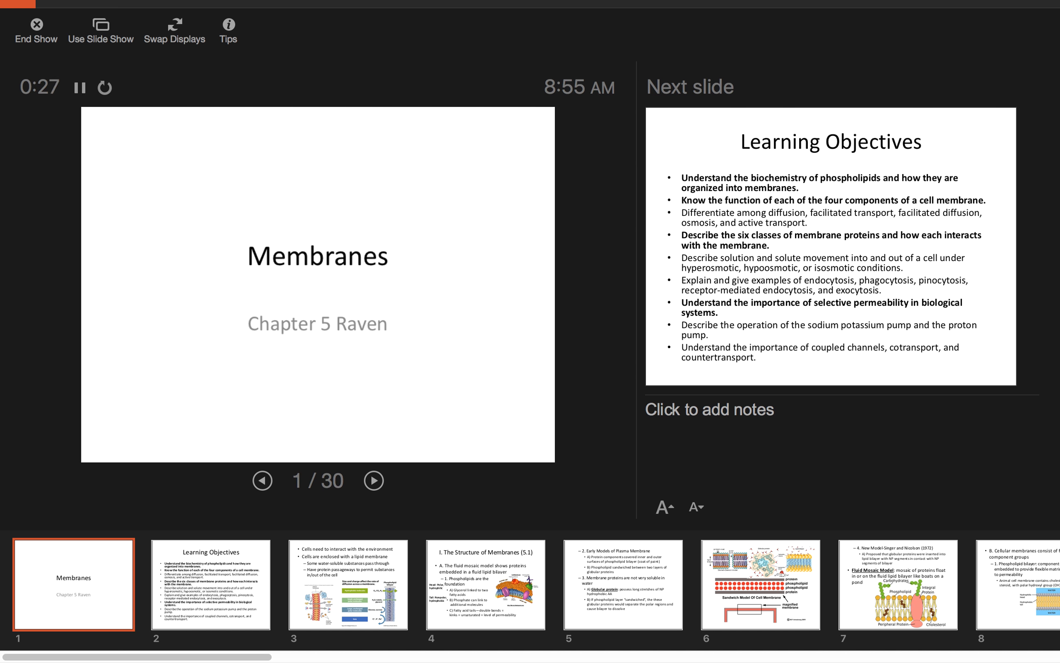
# Advance from the Membranes title slide to slide 2, Learning Objectives
pyautogui.click(373, 480)
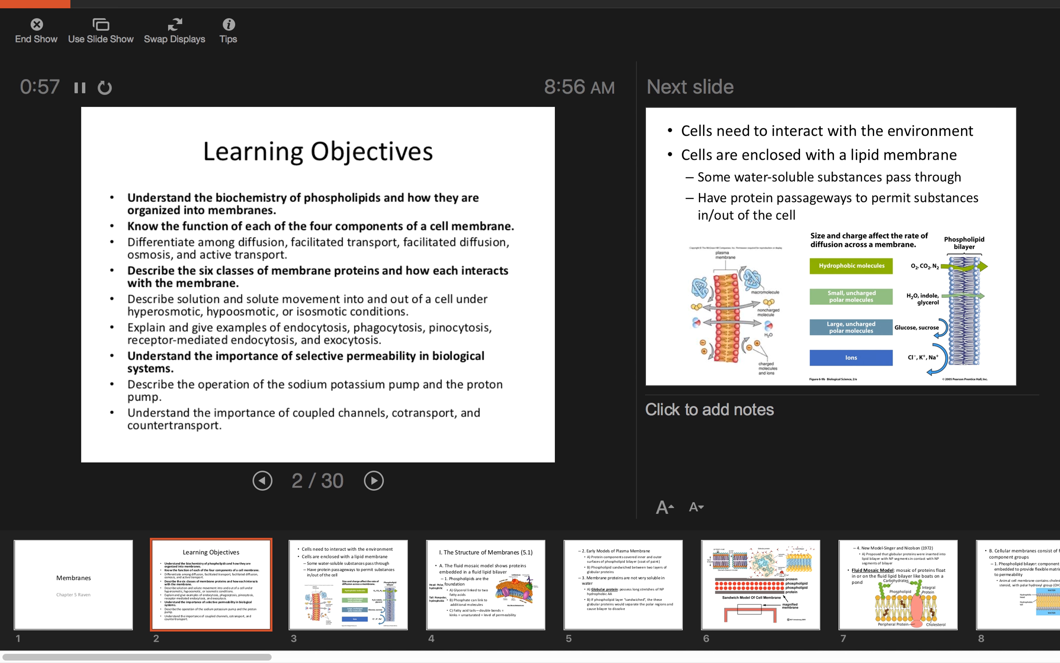
# Advance to slide 3 on cells interacting through a lipid membrane
pyautogui.click(374, 481)
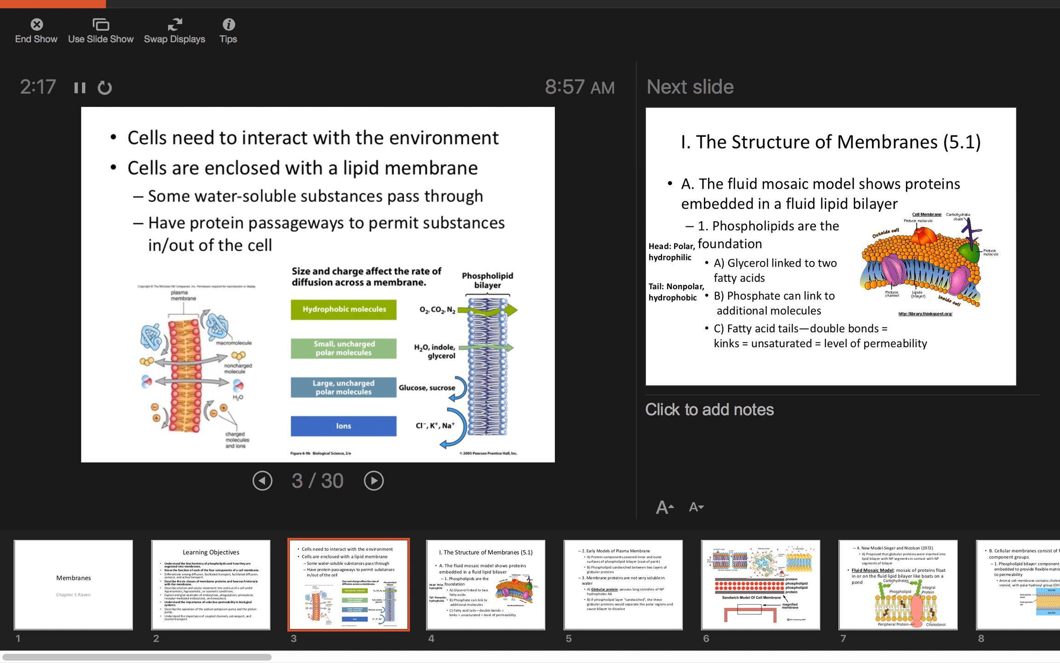
# Advance to slide 4, I. The Structure of Membranes (5.1)
pyautogui.click(374, 481)
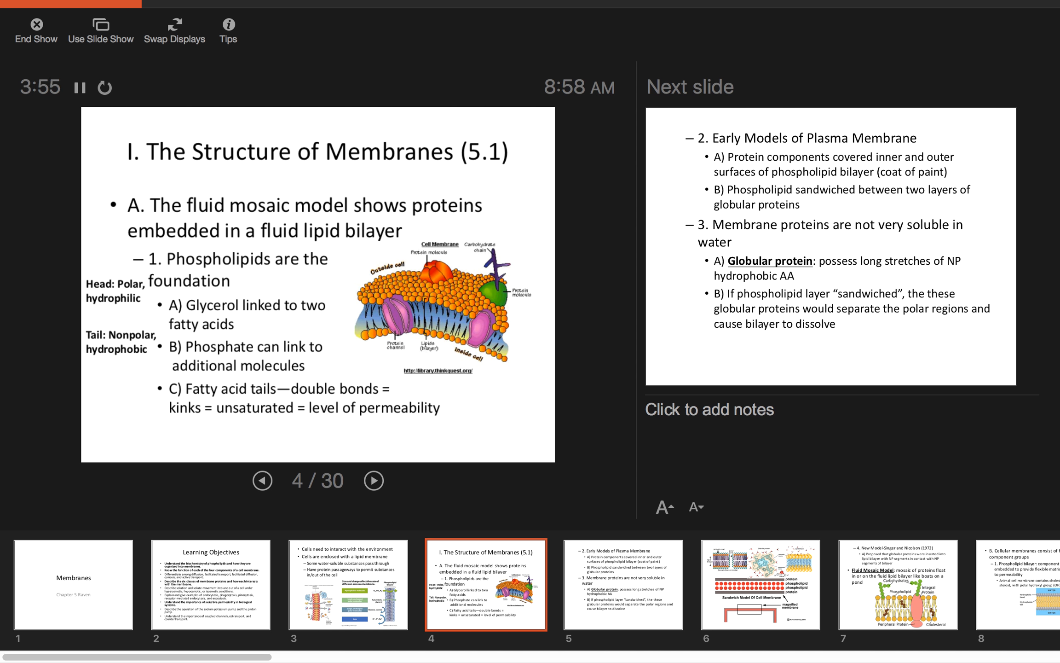
# Advance to slide 5 on early plasma membrane models and globular proteins
pyautogui.click(374, 479)
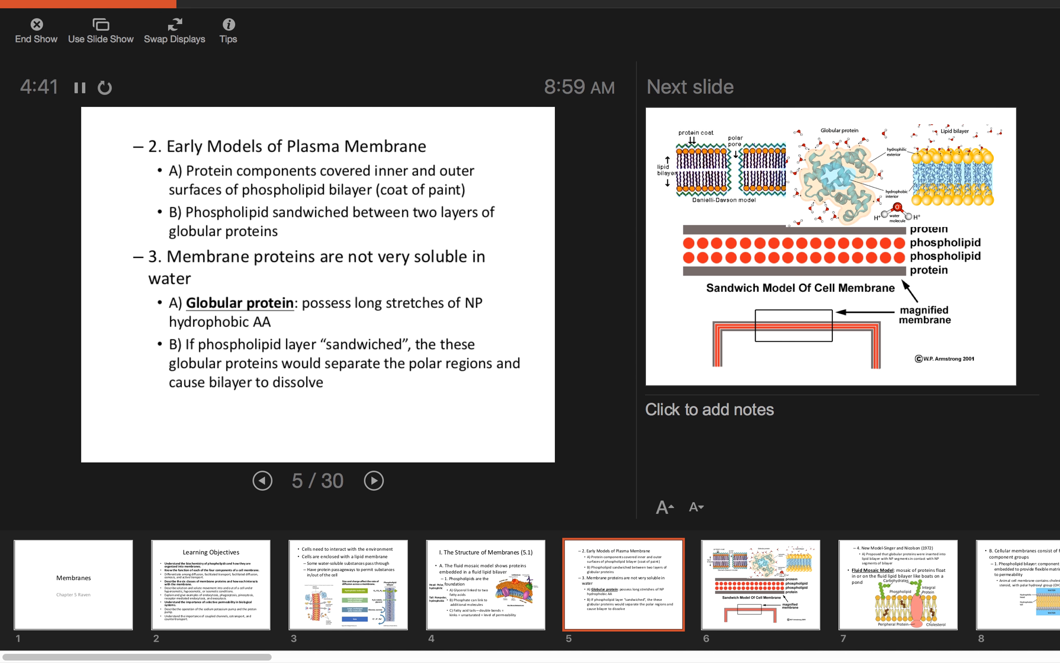
# Advance through the Sandwich Model slide 6 to slide 7, Fluid Mosaic Model
pyautogui.click(373, 481)
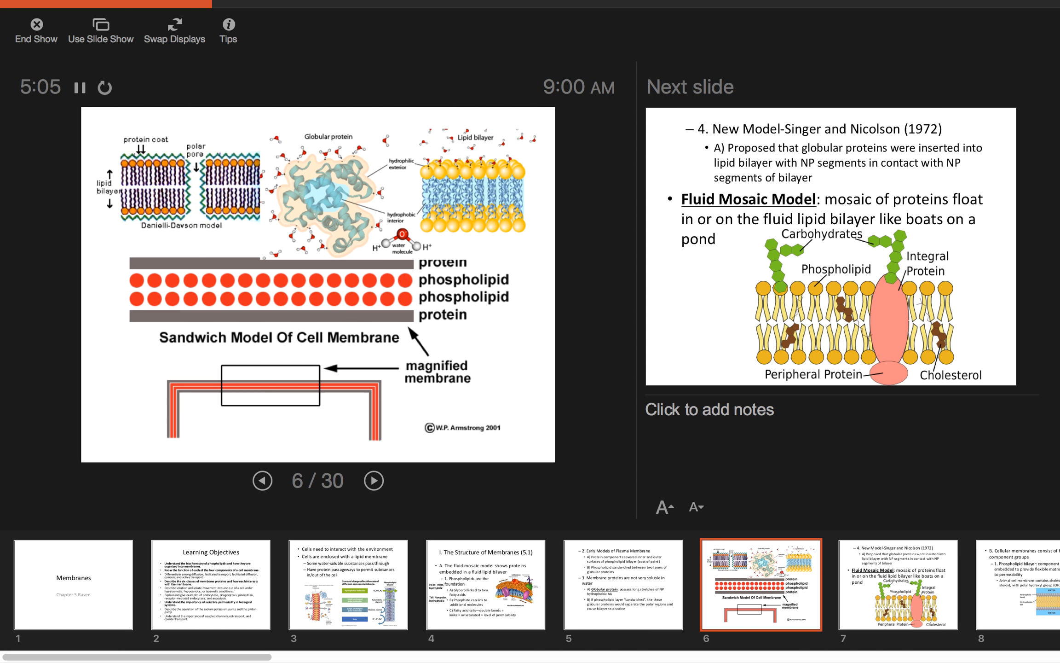
pyautogui.click(373, 481)
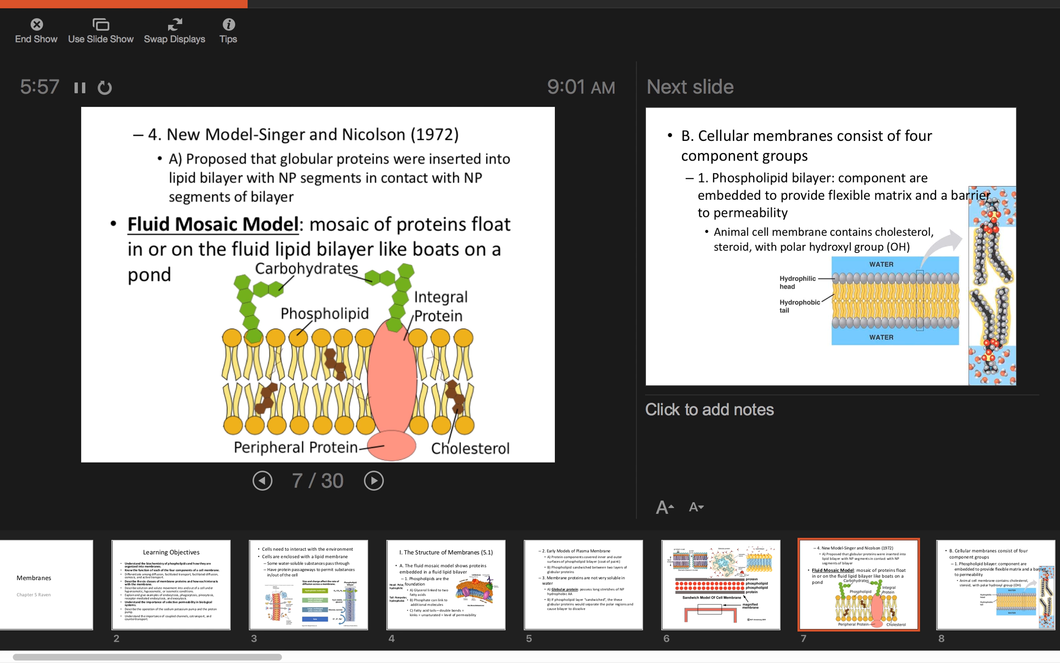
# Advance to slide 8 on the four component groups of cellular membranes
pyautogui.click(373, 481)
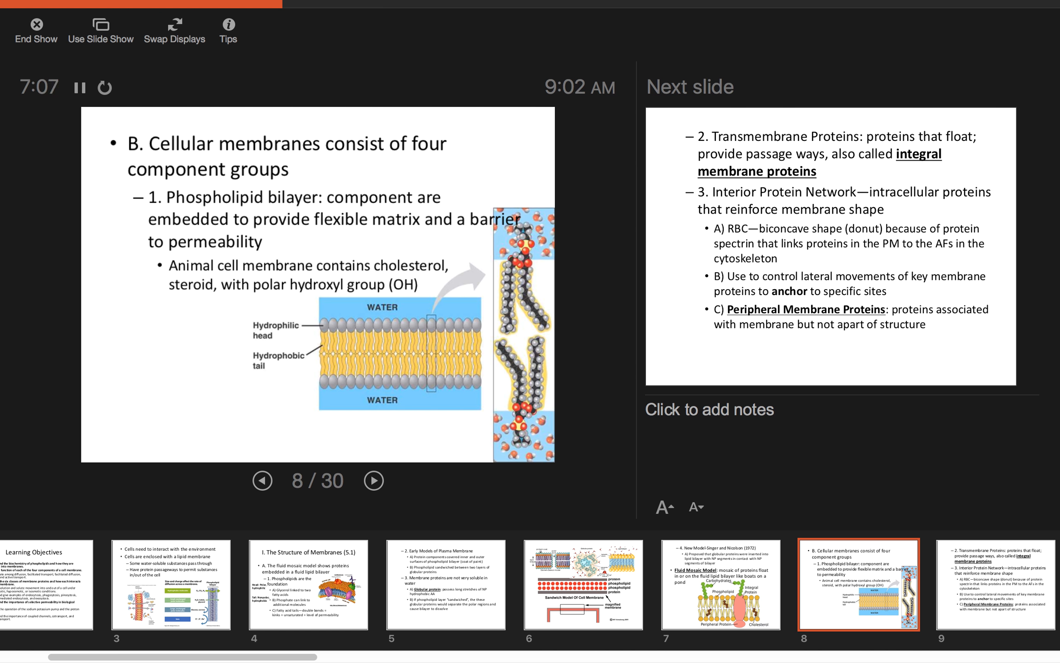
# Advance to slide 9 on transmembrane proteins and the interior protein network
pyautogui.click(373, 481)
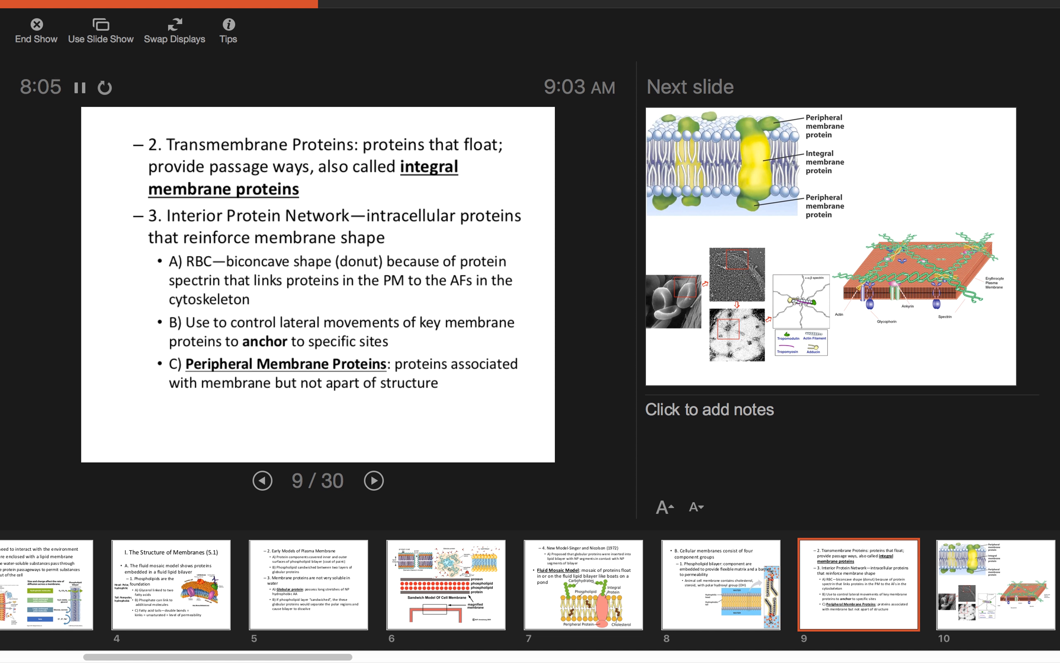
pyautogui.click(373, 480)
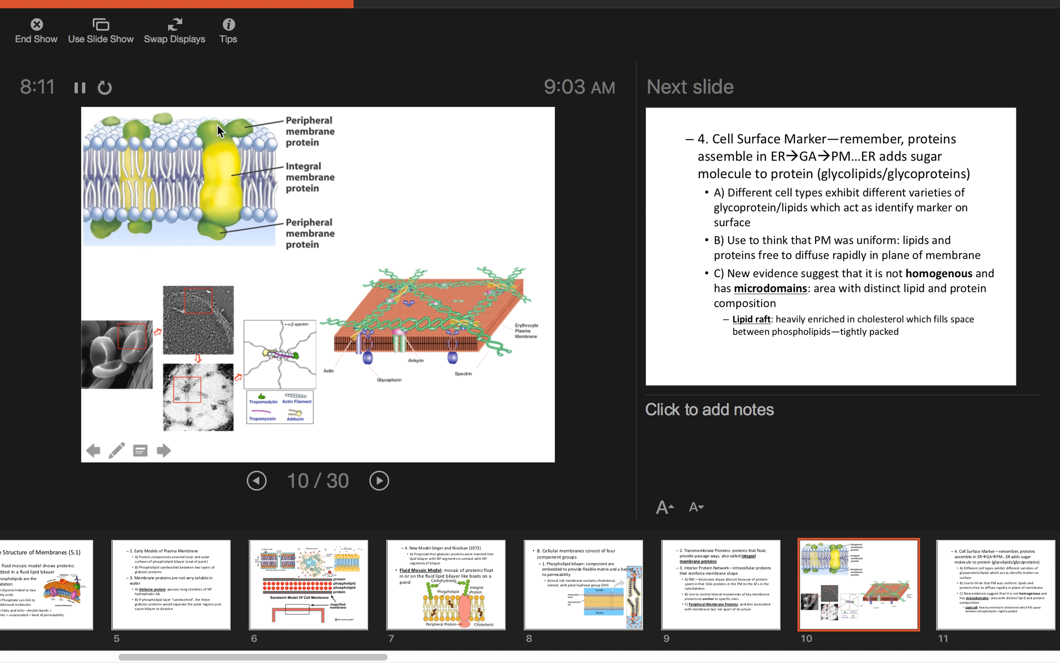
pyautogui.moveTo(226, 127)
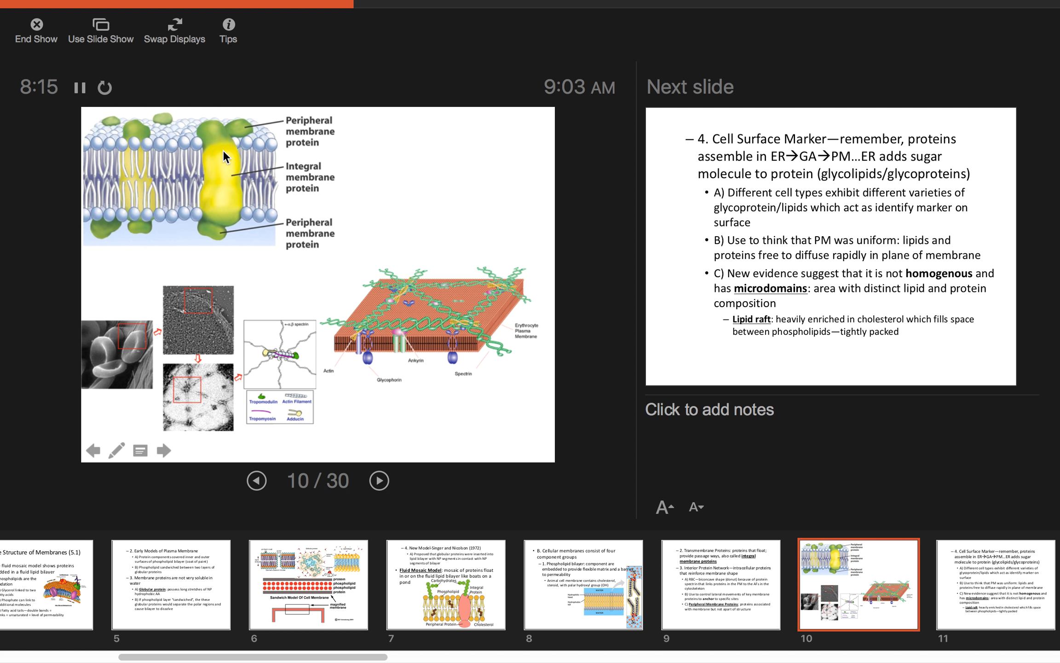
pyautogui.moveTo(220, 233)
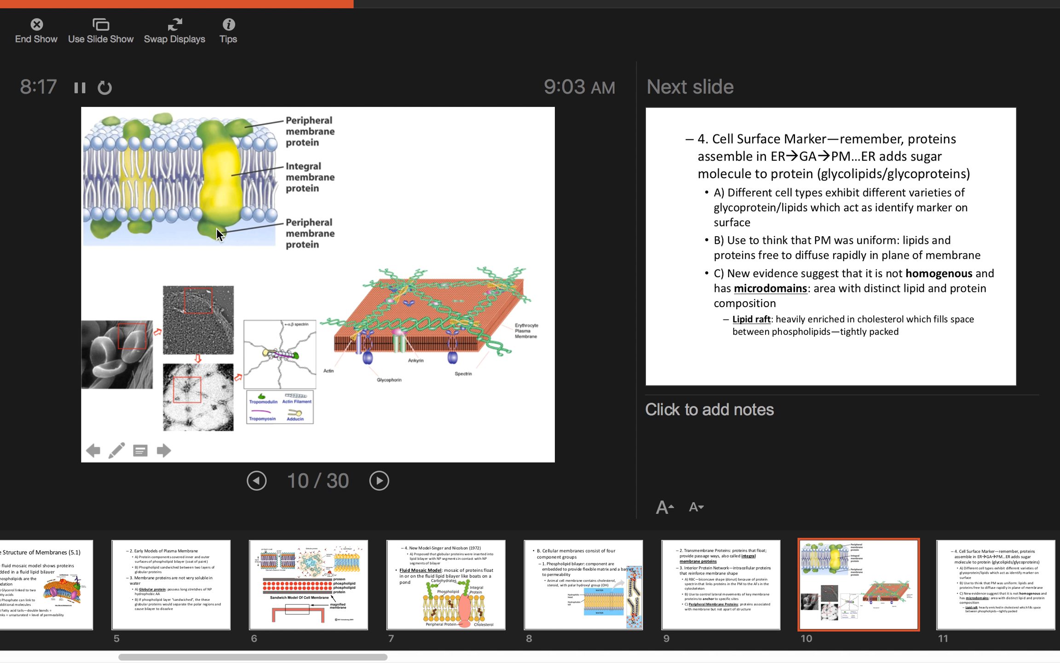
pyautogui.moveTo(229, 227)
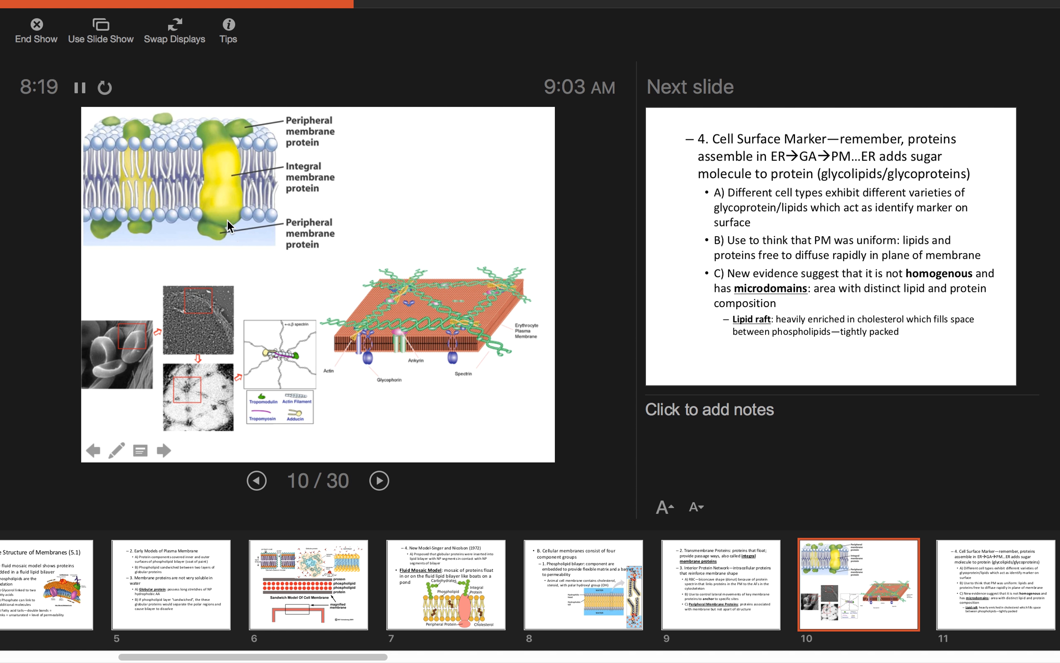
pyautogui.moveTo(241, 176)
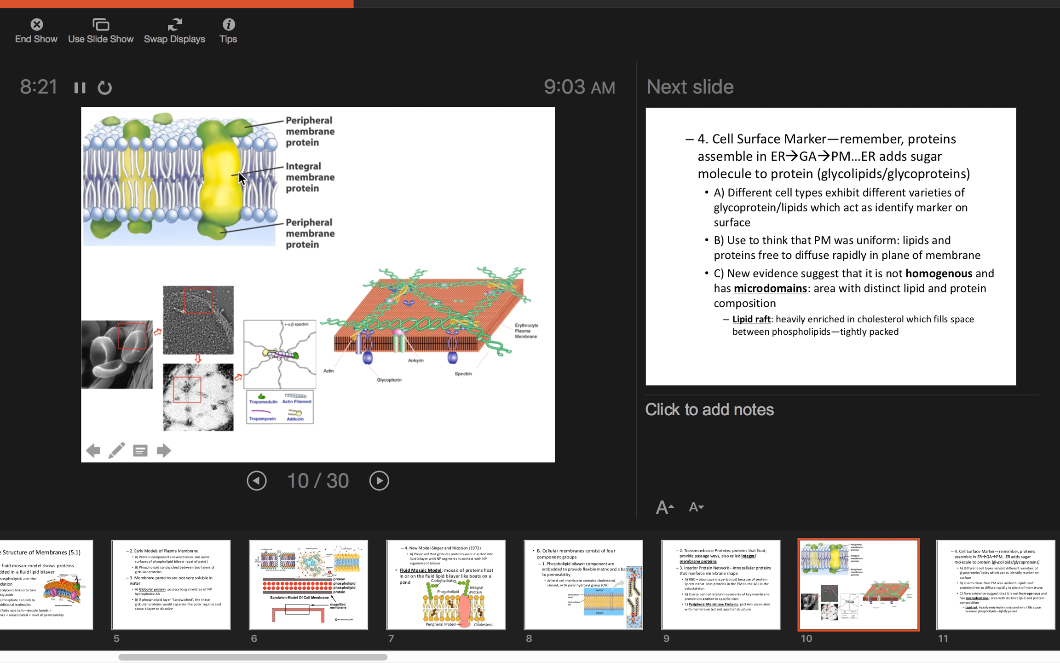
pyautogui.moveTo(242, 177)
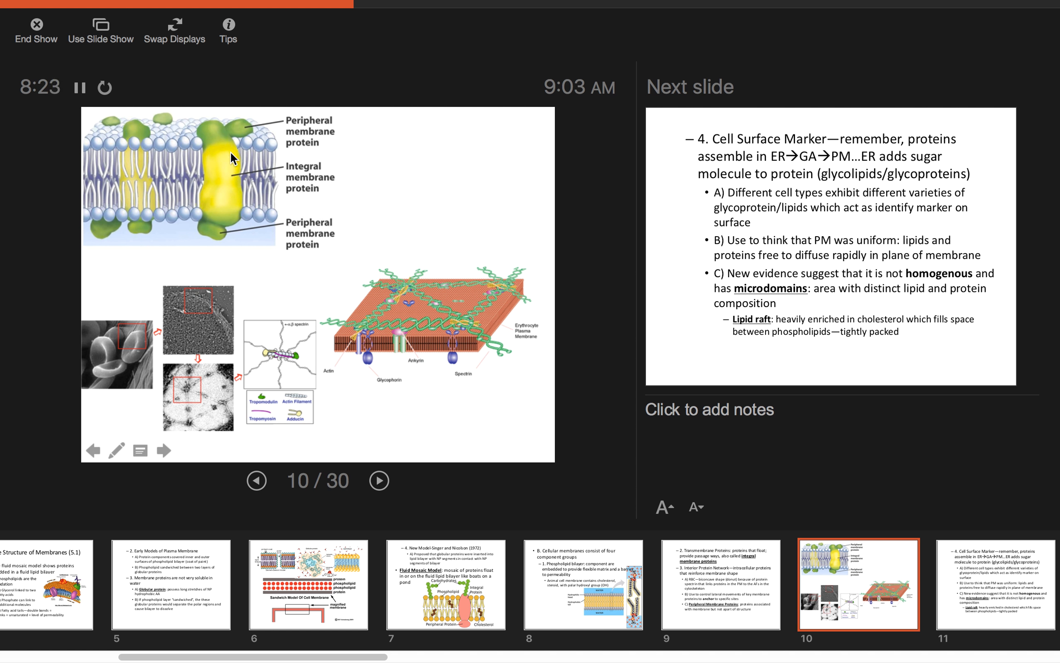
pyautogui.moveTo(191, 364)
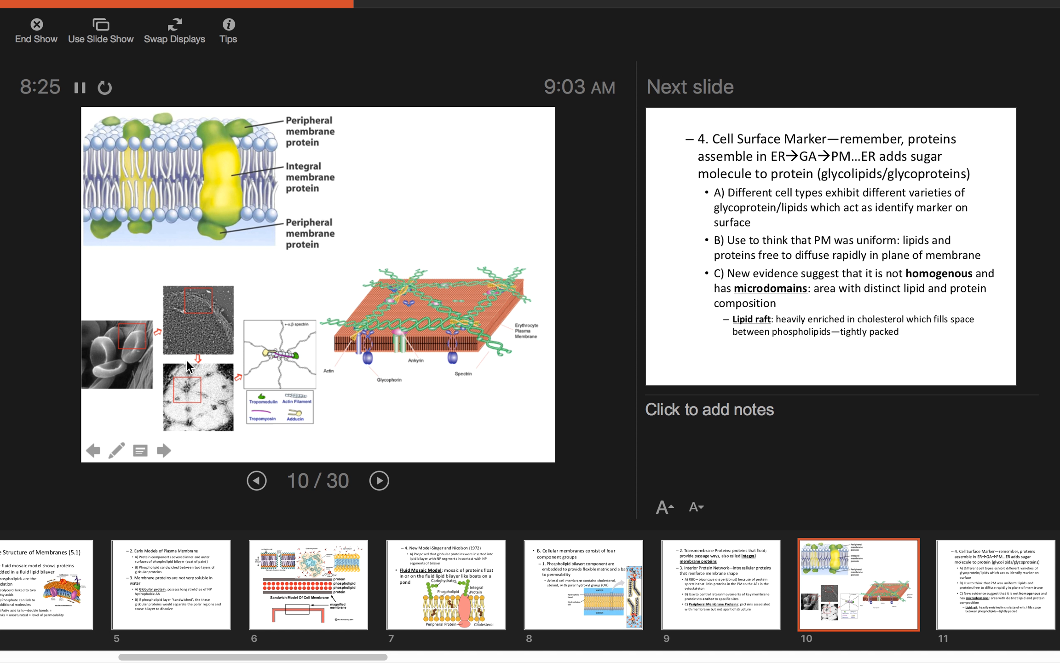
pyautogui.moveTo(136, 341)
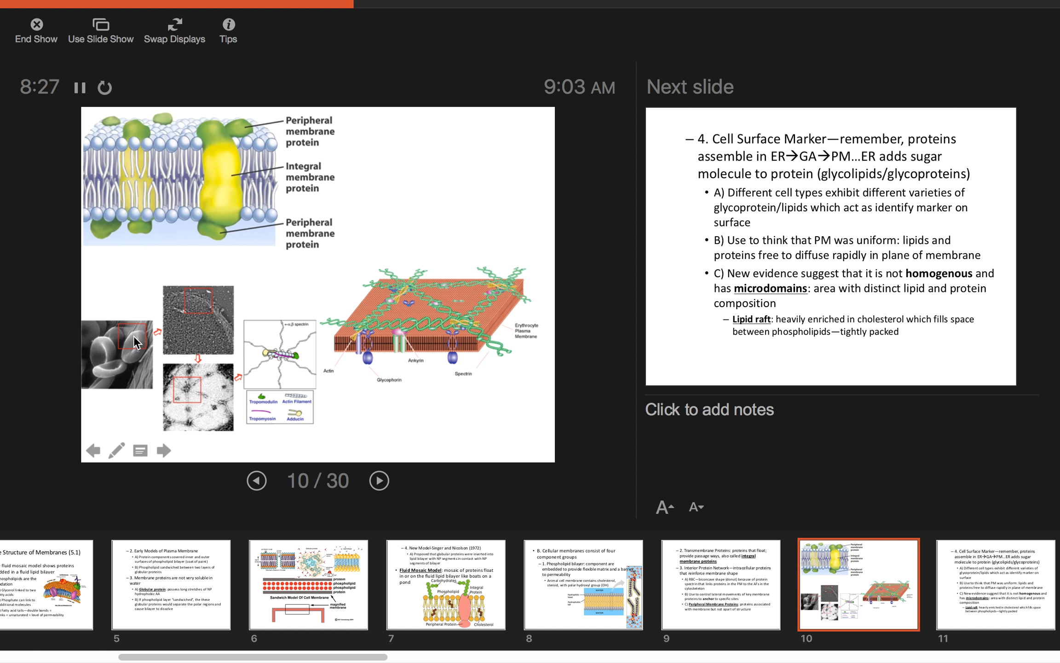
pyautogui.moveTo(151, 373)
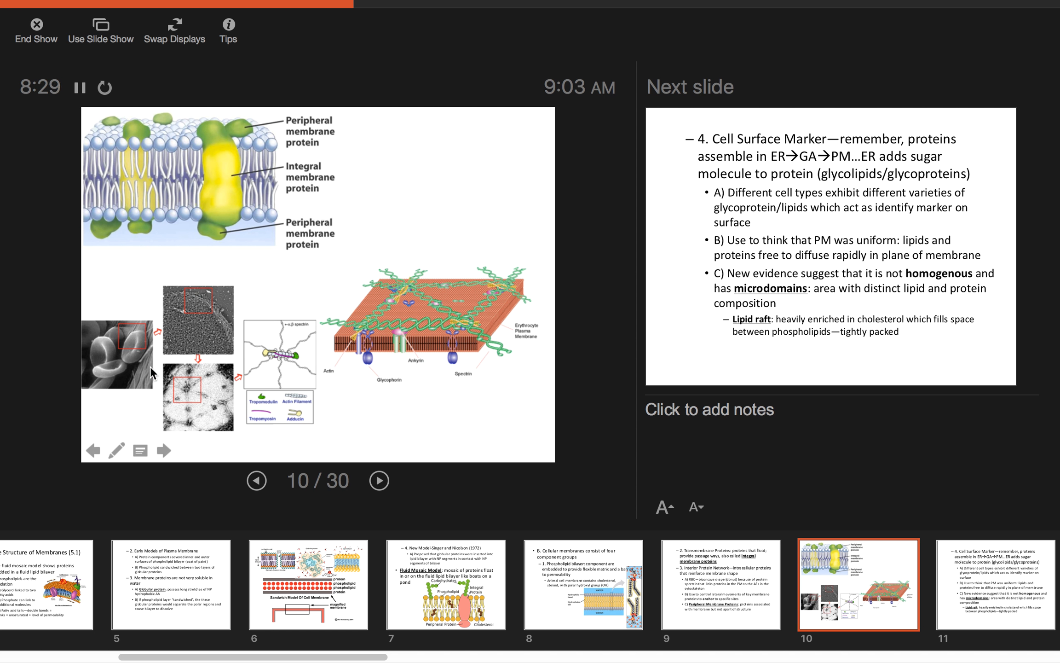
pyautogui.moveTo(192, 396)
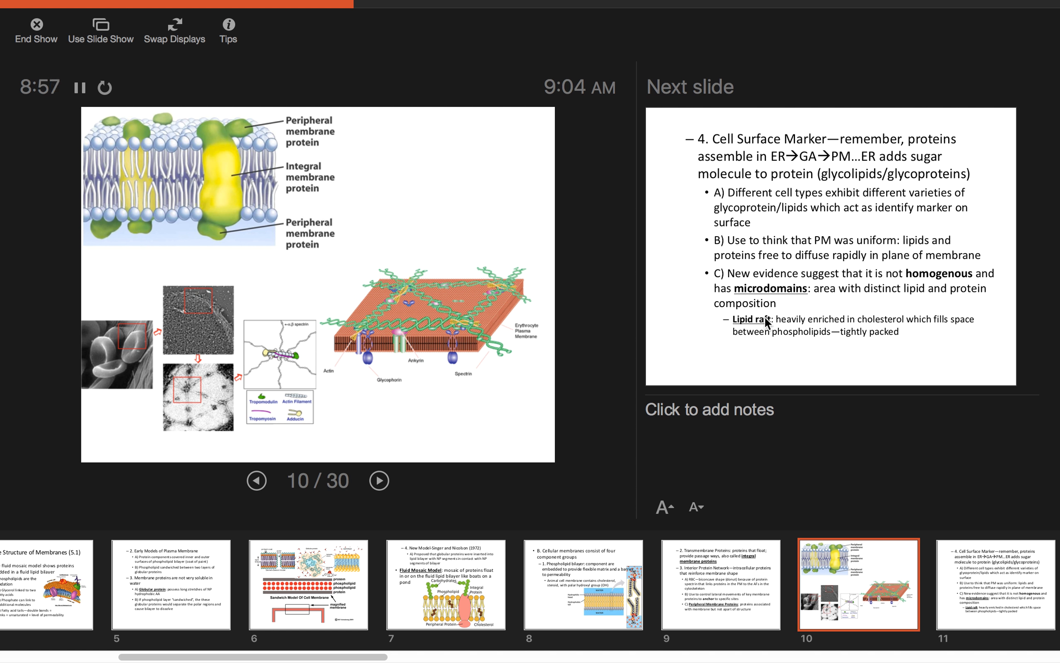
pyautogui.moveTo(824, 364)
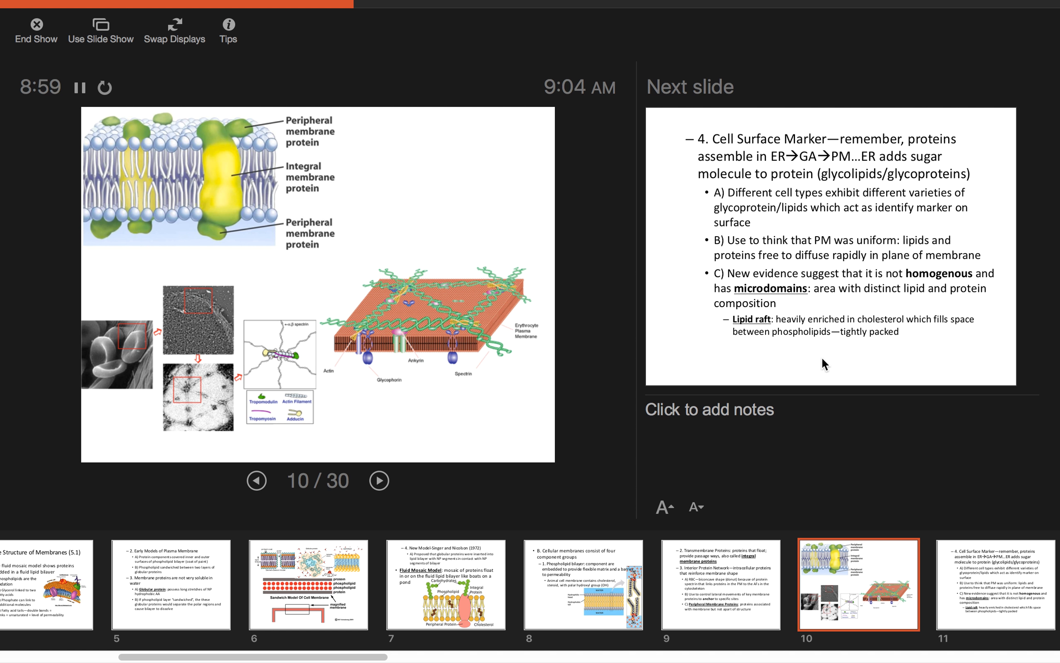
pyautogui.moveTo(871, 420)
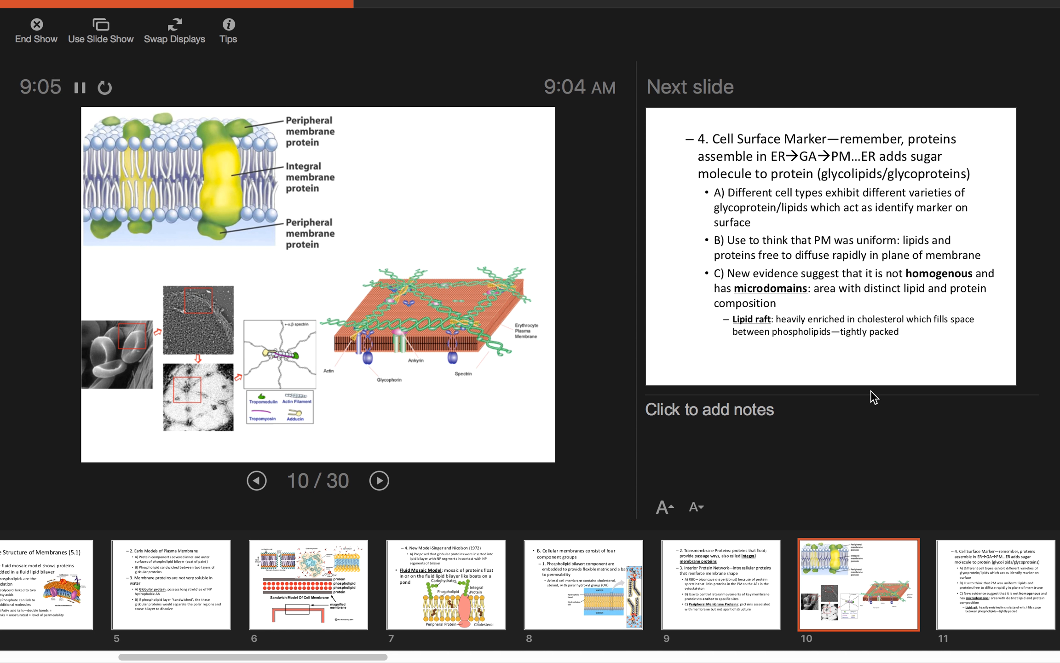
pyautogui.moveTo(876, 283)
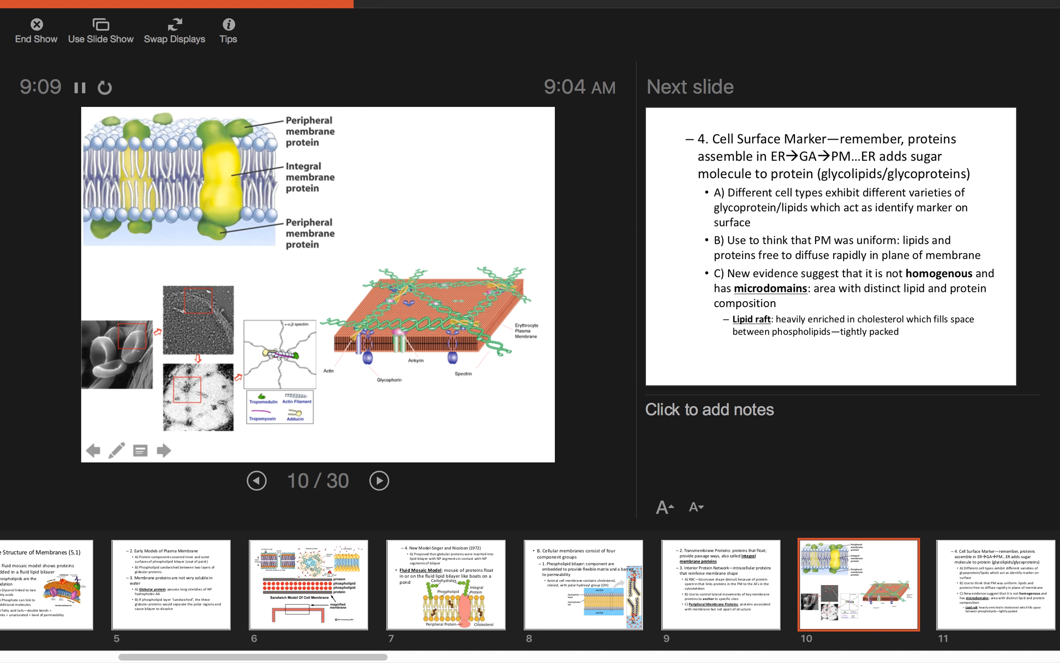
# Advance to slide 11 on cell surface markers and lipid rafts
pyautogui.click(380, 481)
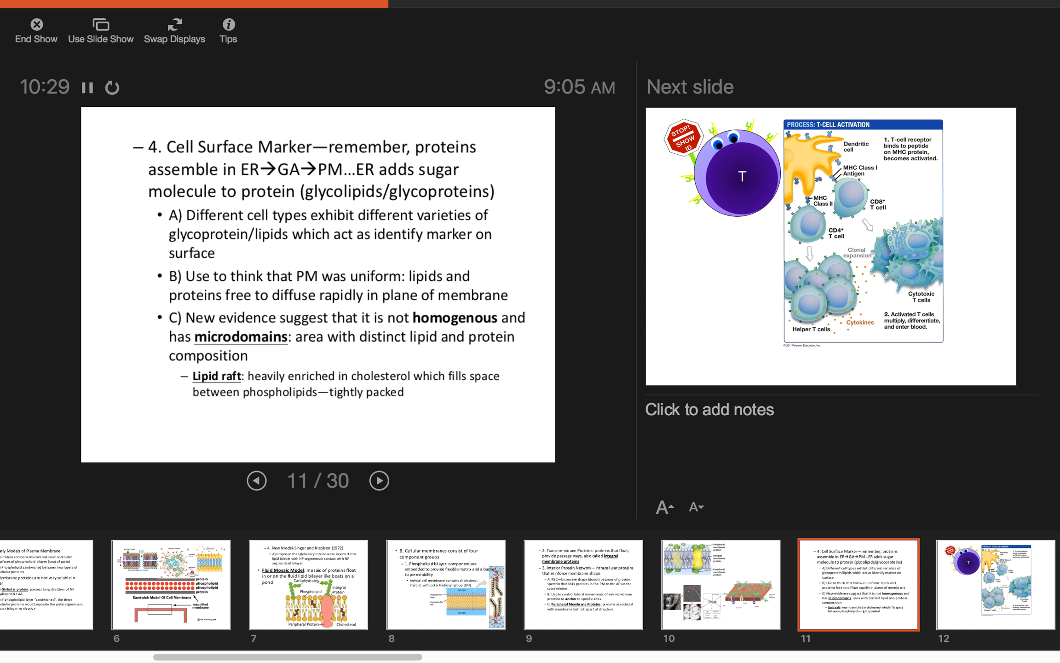
pyautogui.moveTo(998, 307)
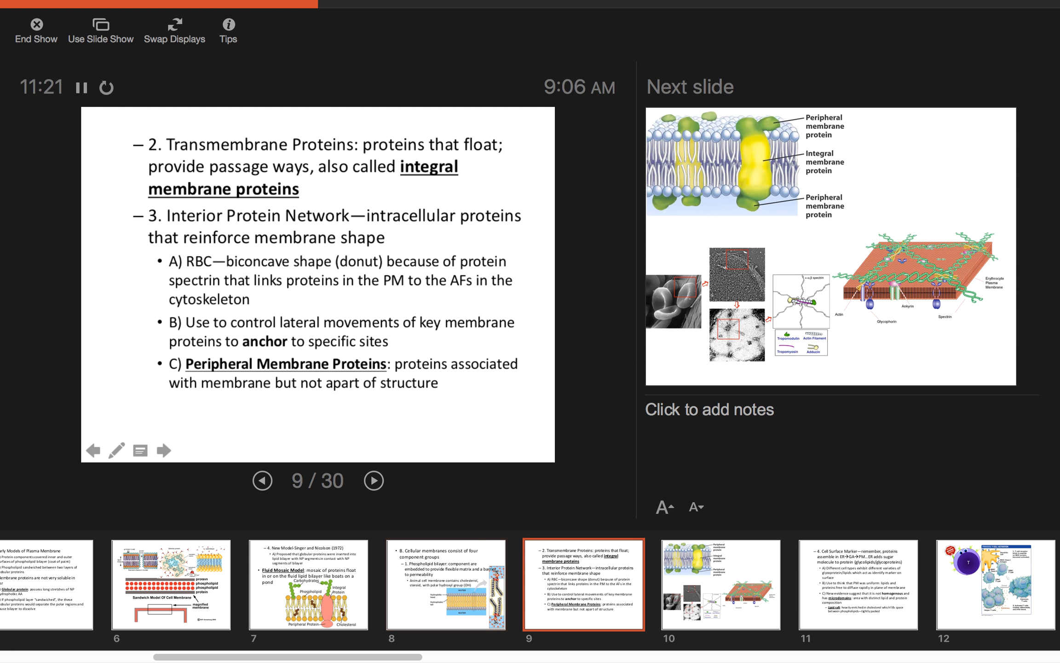
# Move the slideshow ahead to slide 12, the T-cell activation diagram
pyautogui.click(373, 481)
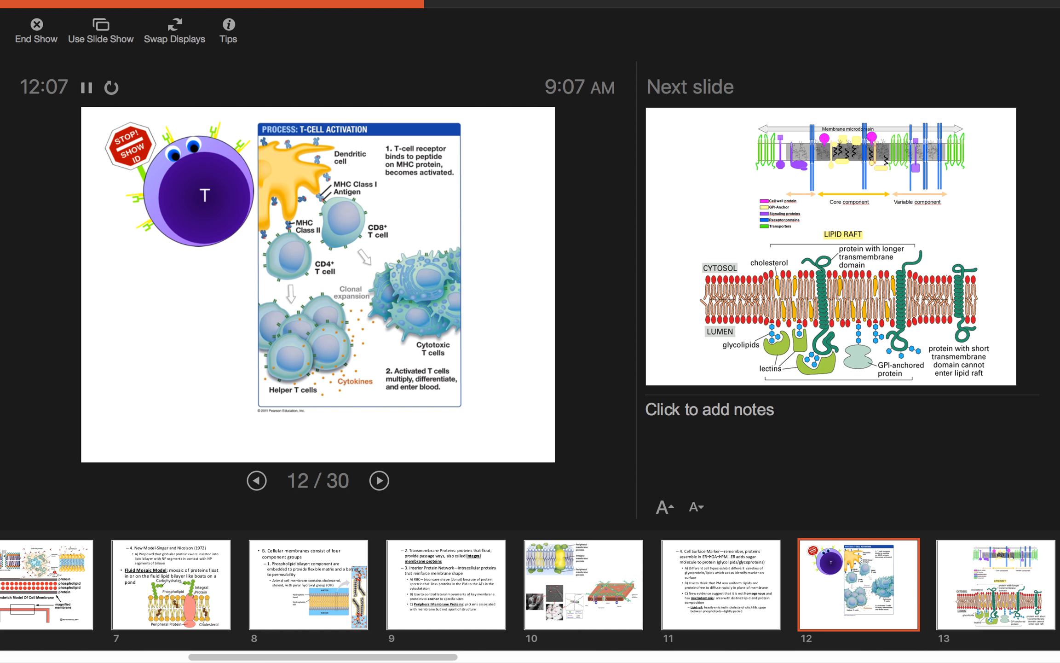
# Advance to slide 13, the lipid raft and membrane microdomain diagram
pyautogui.click(379, 481)
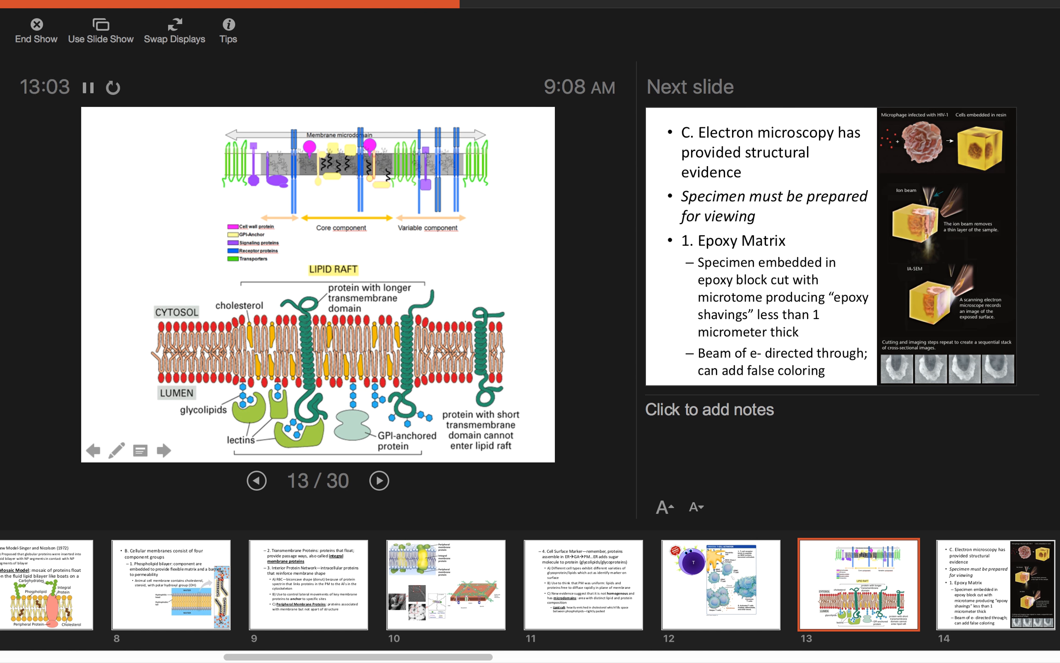
# Advance the slideshow to slide 14 on electron microscopy and epoxy specimen preparation
pyautogui.click(379, 480)
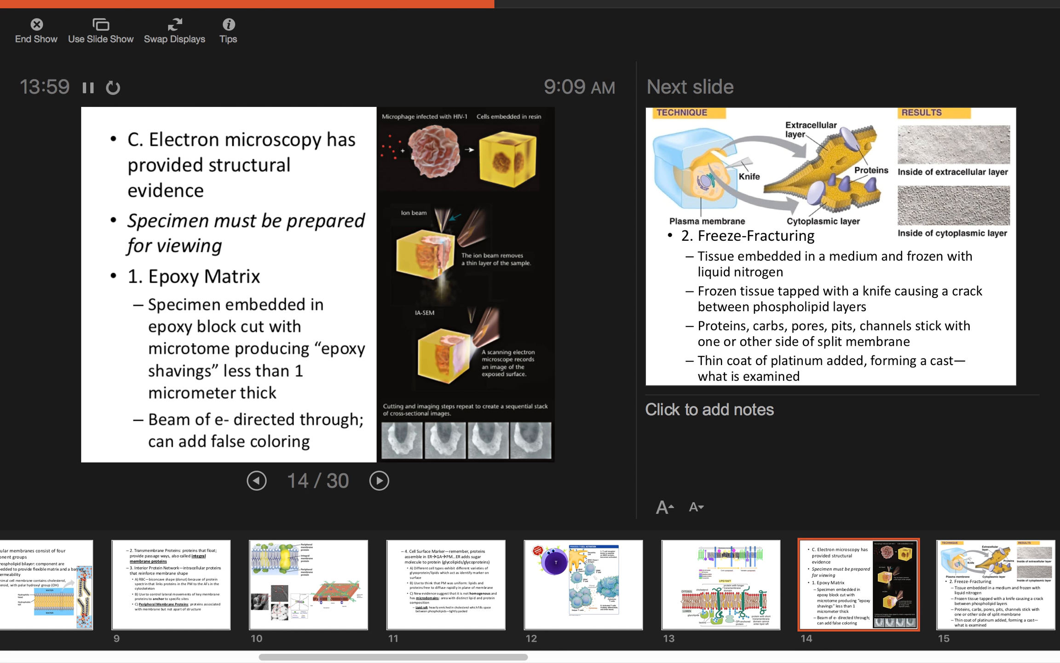
# Advance to slide 15, the freeze-fracturing technique slide
pyautogui.click(379, 481)
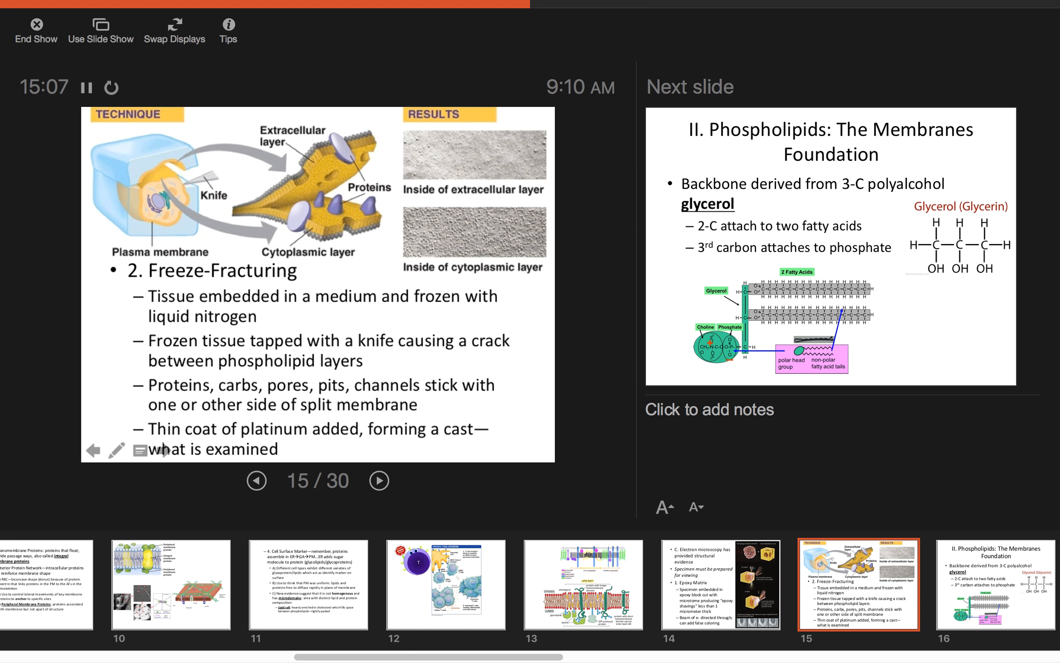
# Advance to slide 16, introducing phospholipids and the glycerol backbone
pyautogui.click(379, 480)
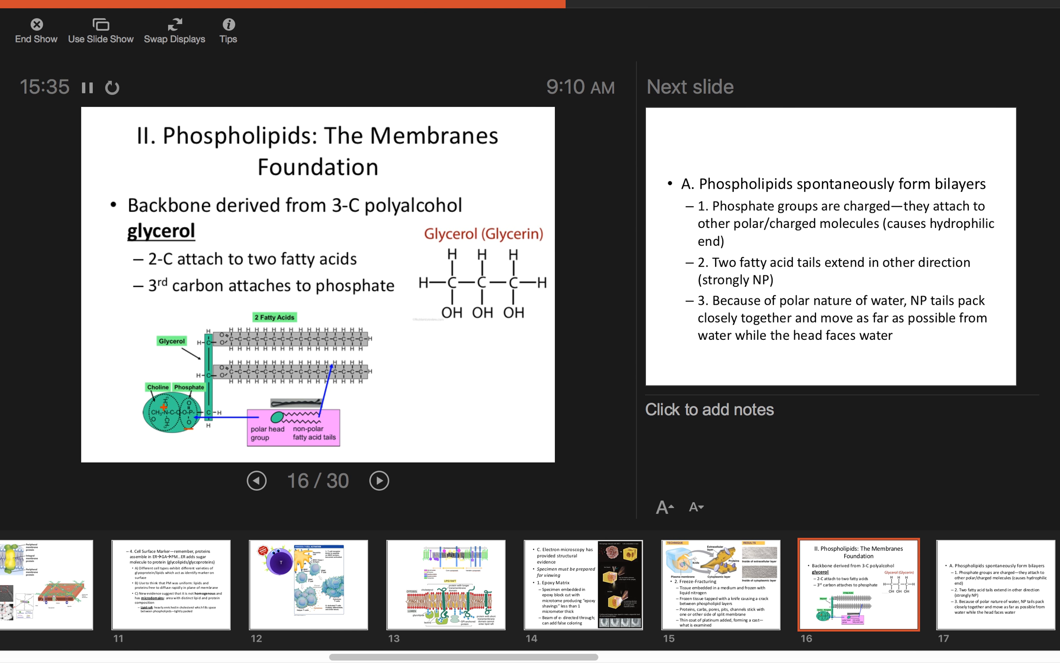
# Advance to slide 17 on phospholipids spontaneously forming bilayers
pyautogui.click(379, 481)
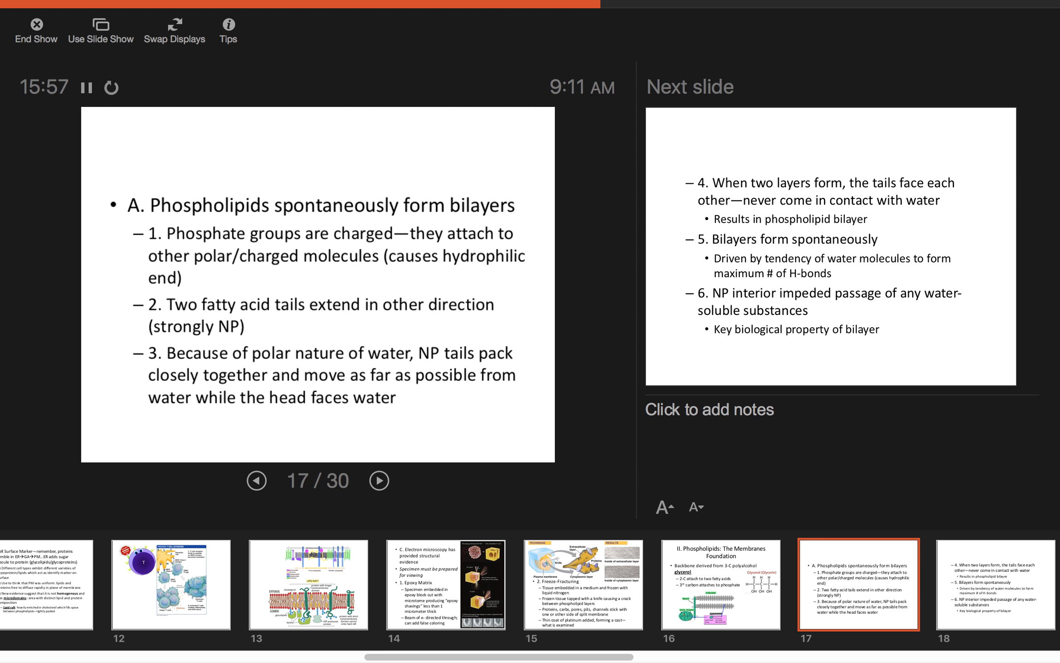
# Advance past the bilayer property slides to slide 20, the microscope image
pyautogui.click(379, 480)
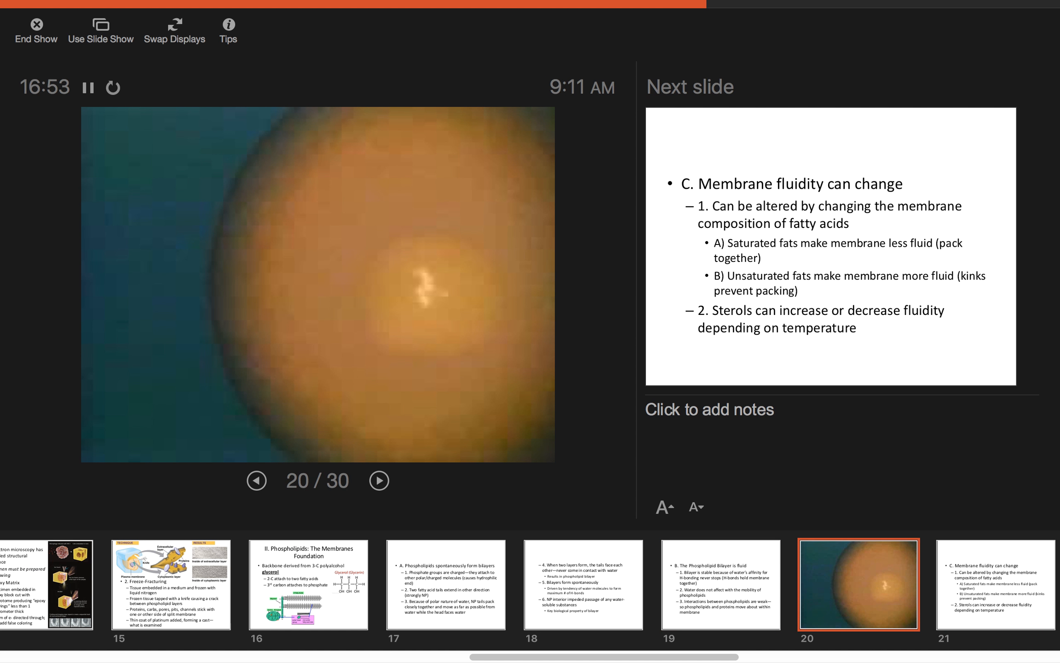
# Play the Fluid Mosaic Model video on slide 20, dismissing the file access prompt
pyautogui.click(379, 481)
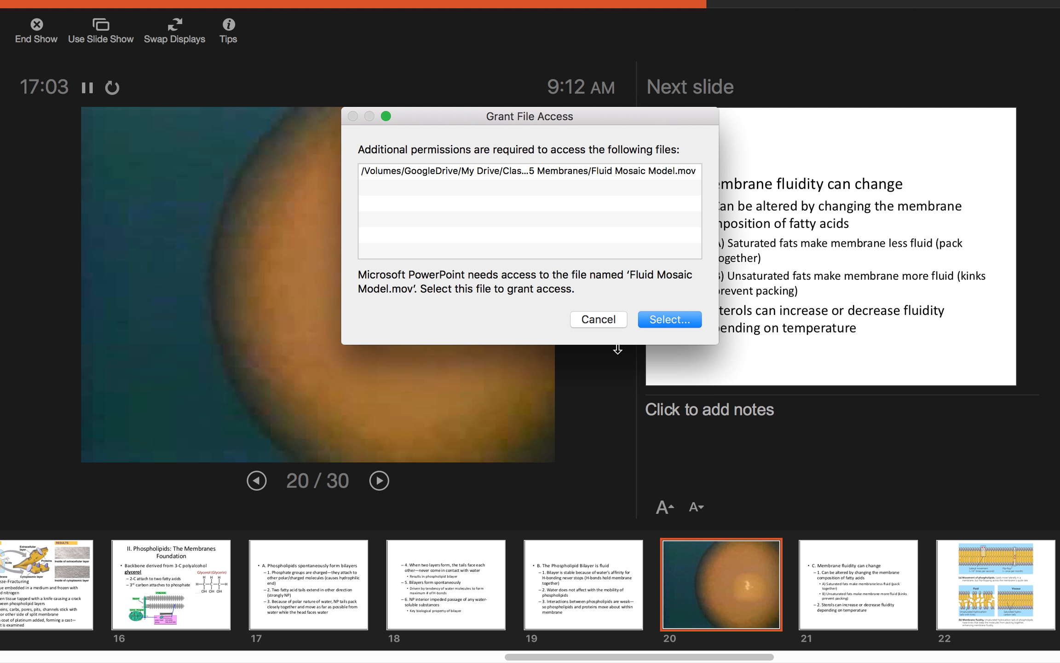
pyautogui.click(668, 319)
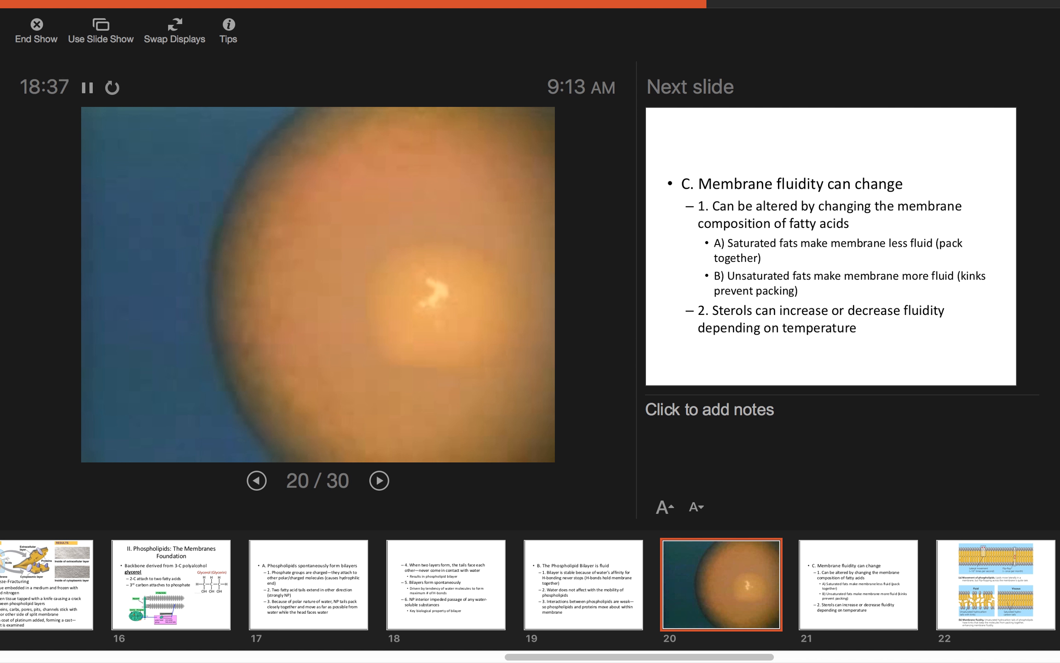
# Advance to slide 22 with the lipid movement and membrane fluidity diagrams
pyautogui.click(380, 480)
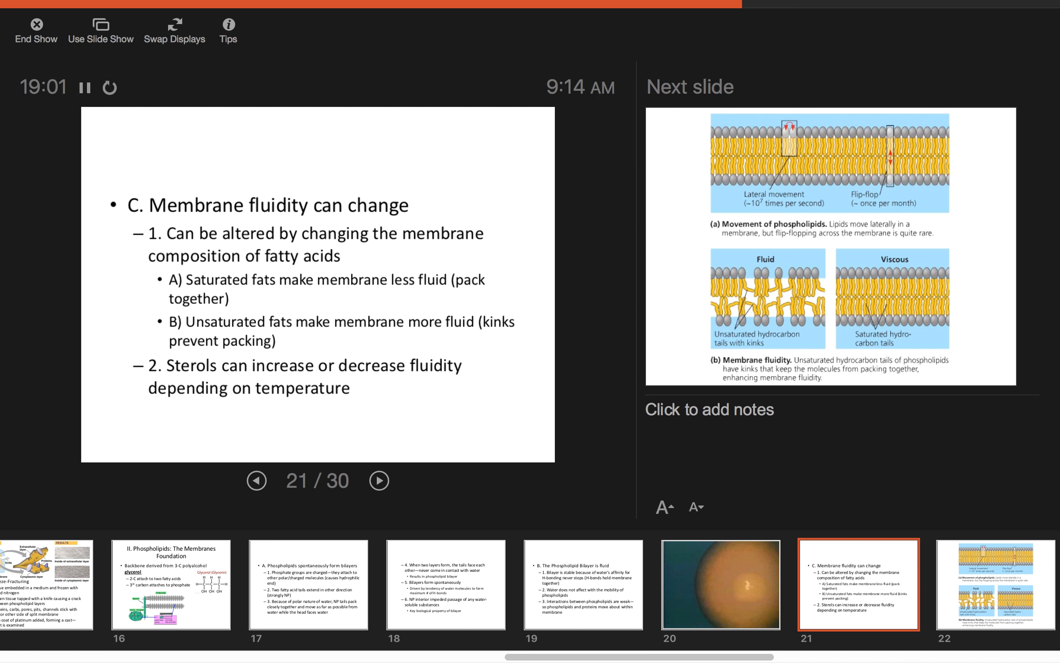
pyautogui.click(379, 480)
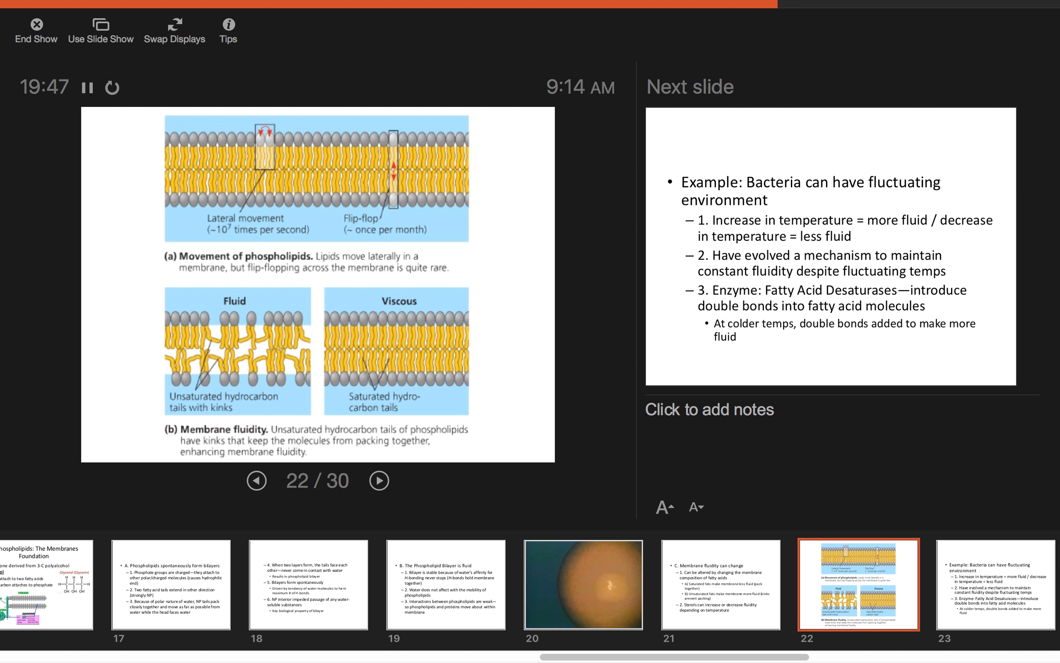
# Advance to slide 23 on bacteria keeping membrane fluidity steady amid temperature changes
pyautogui.click(379, 481)
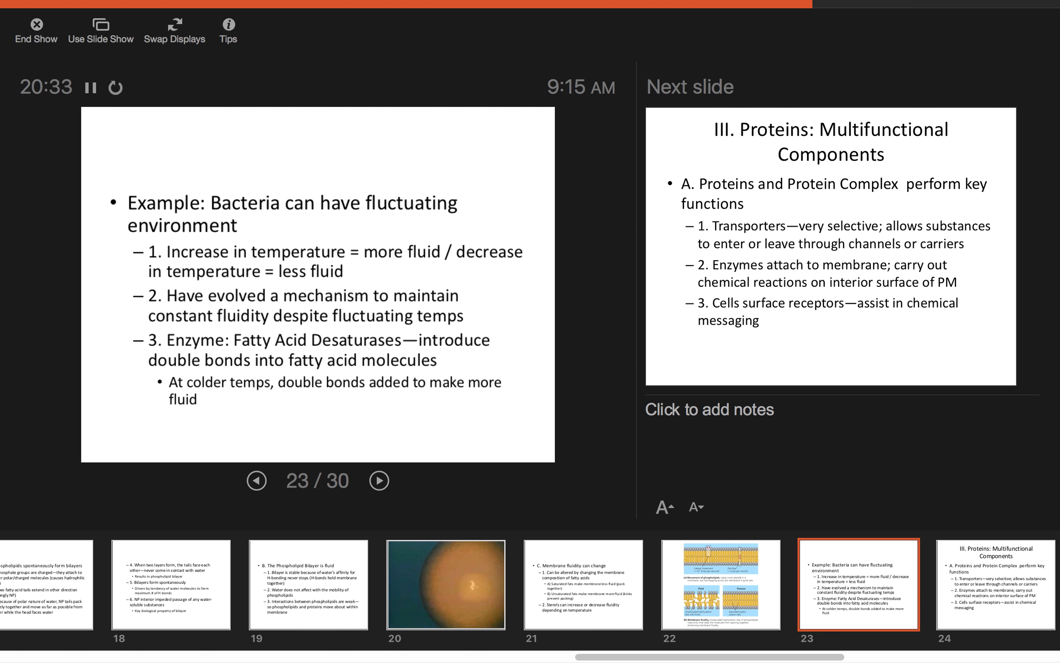
# Advance to slide 24, opening section III on multifunctional membrane proteins
pyautogui.click(379, 481)
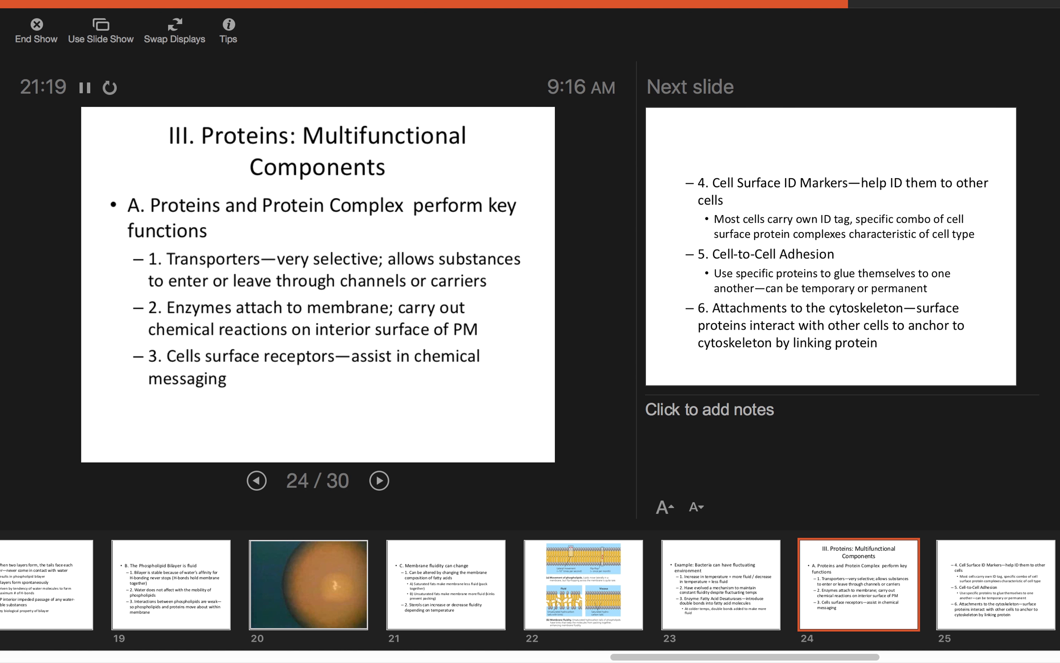
# Advance to slide 25 on ID markers, cell adhesion and cytoskeleton attachments
pyautogui.click(379, 481)
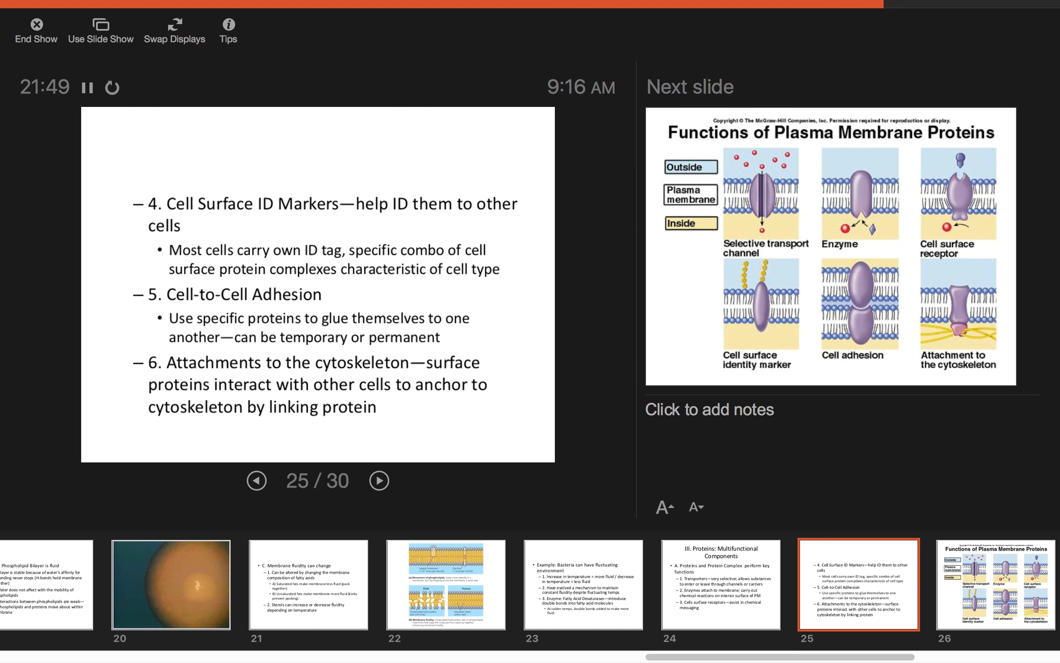
# Advance the slideshow to slide 26, the Functions of Plasma Membrane Proteins diagram
pyautogui.click(378, 480)
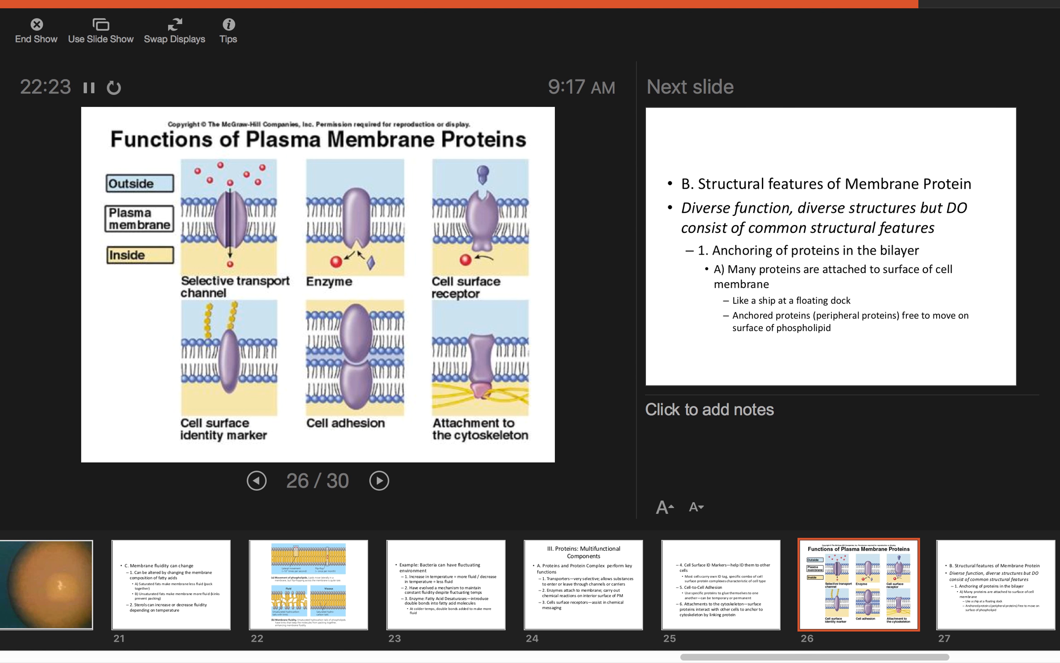
# Advance to slide 27 on structural features of membrane proteins and bilayer anchoring
pyautogui.click(379, 481)
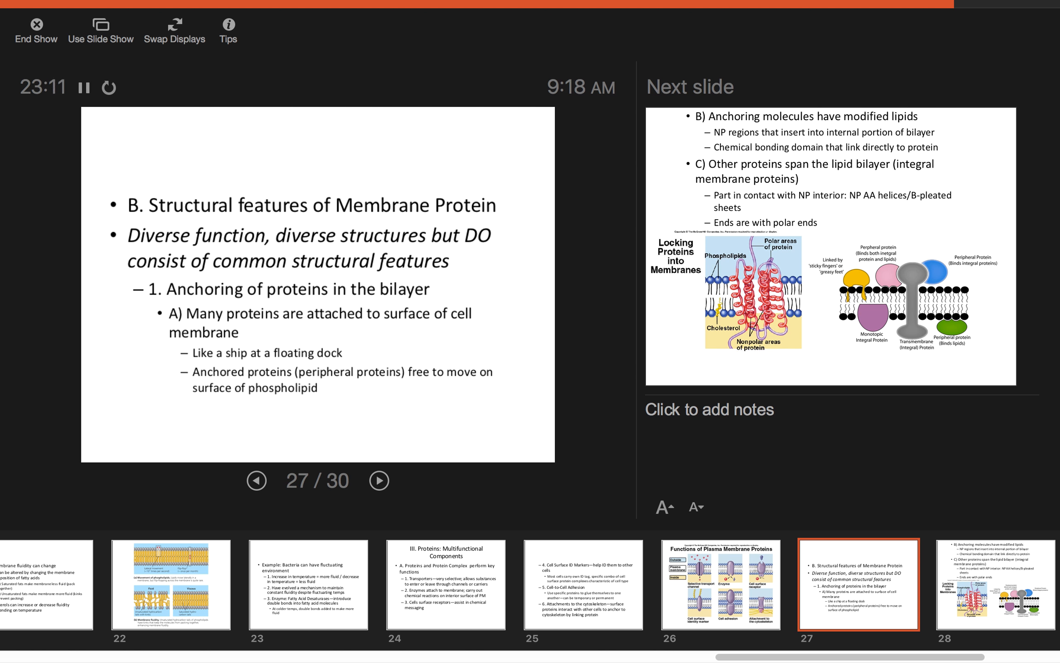
# Advance to slide 28 showing anchoring lipids and the Locking Proteins into Membranes diagram
pyautogui.click(379, 480)
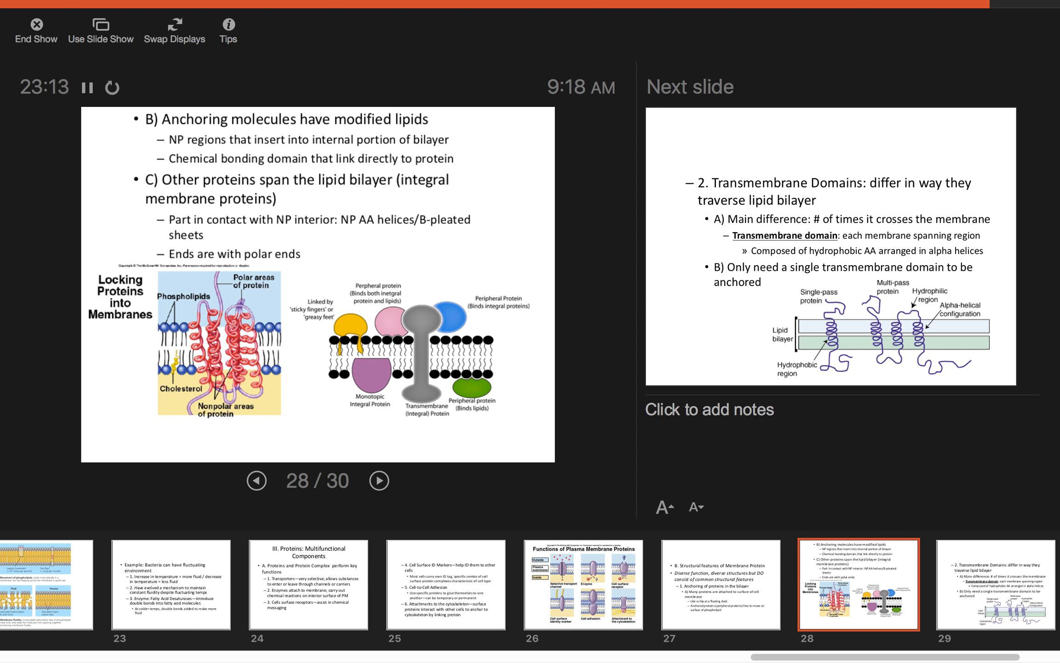